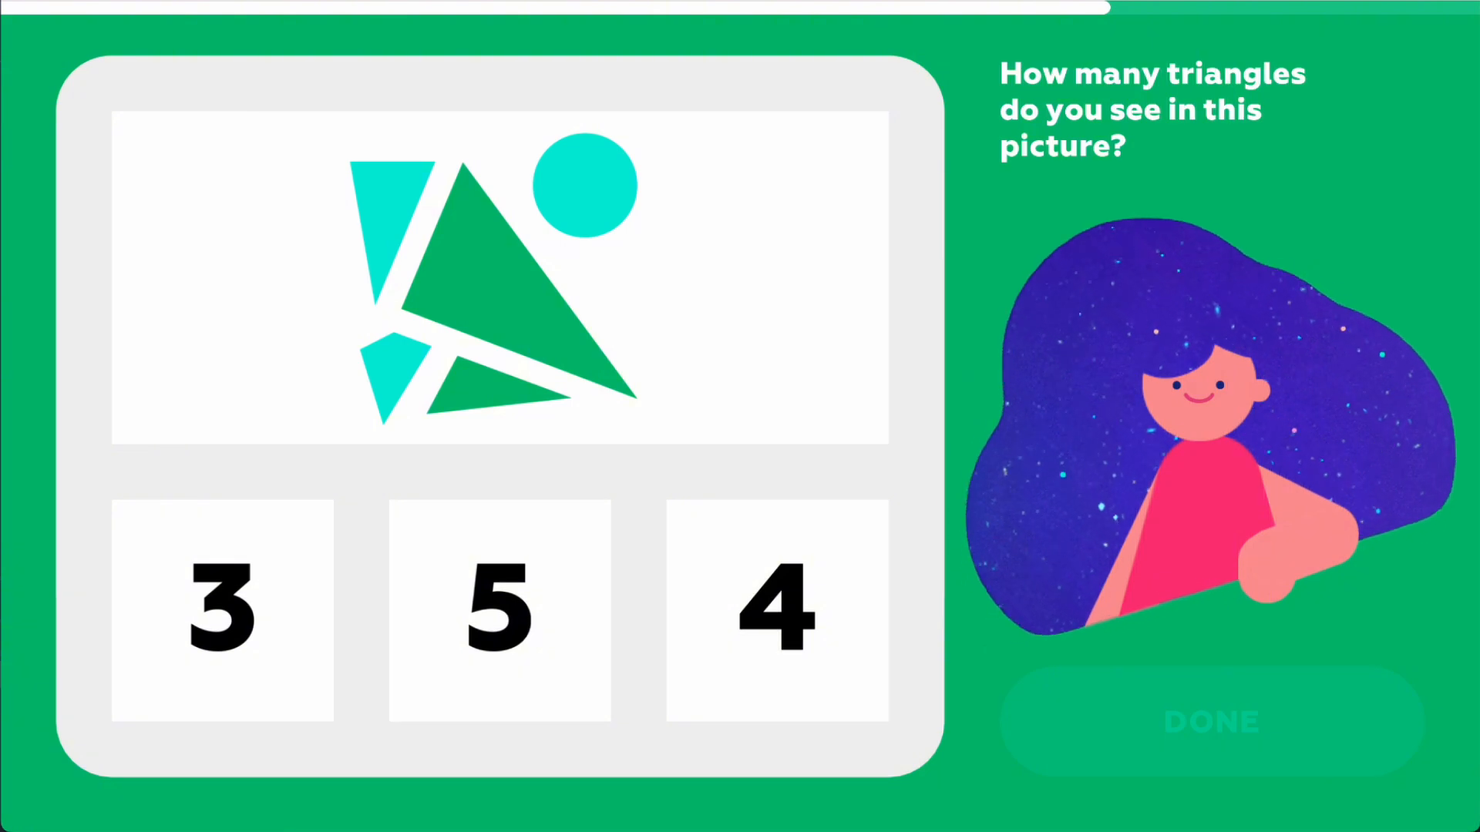
Select the tile labelled 3 as the triangle count, enabling the DONE button.
{"action": "left_click", "coordinate": [222, 609]}
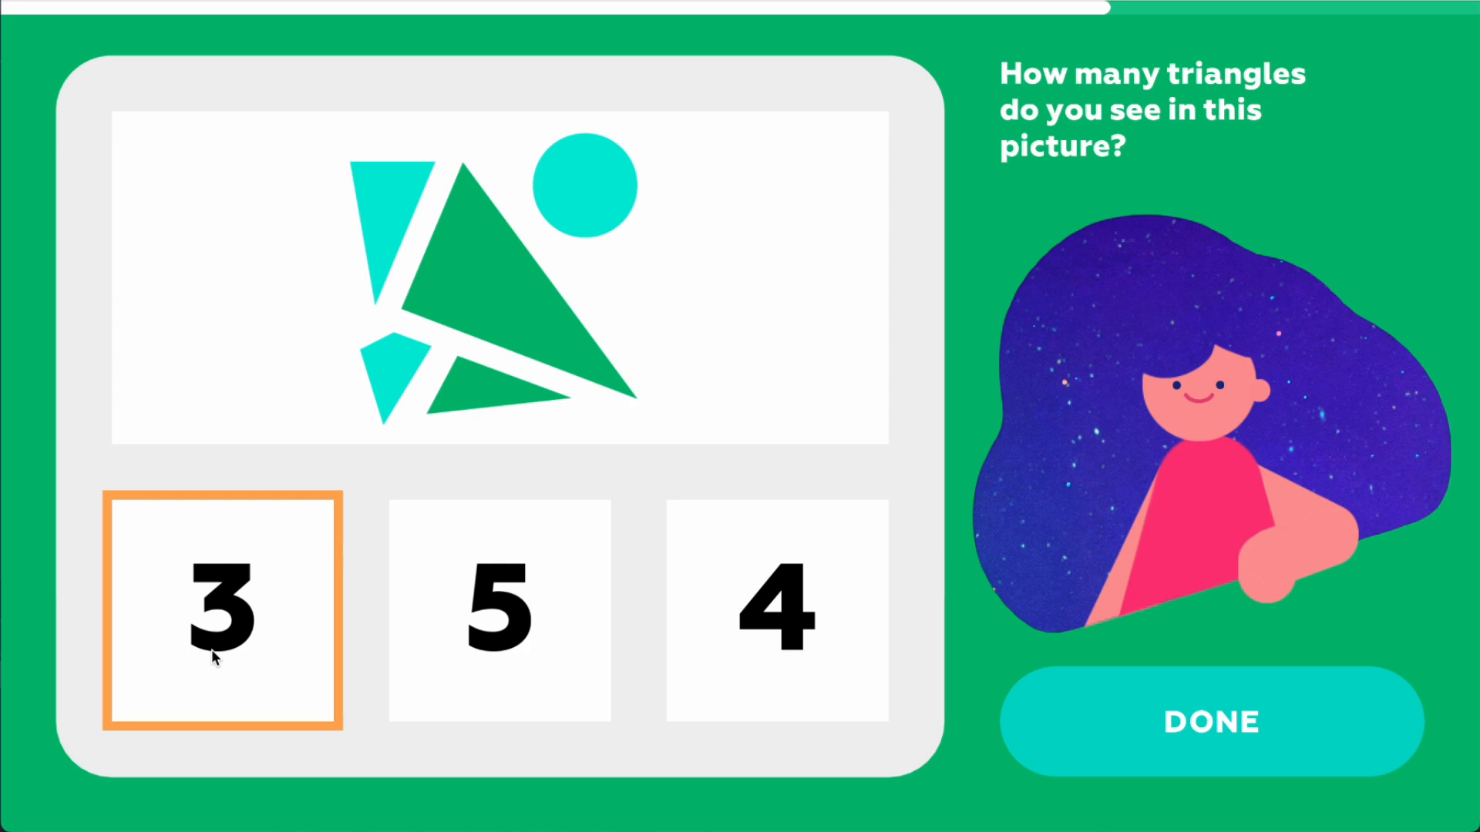